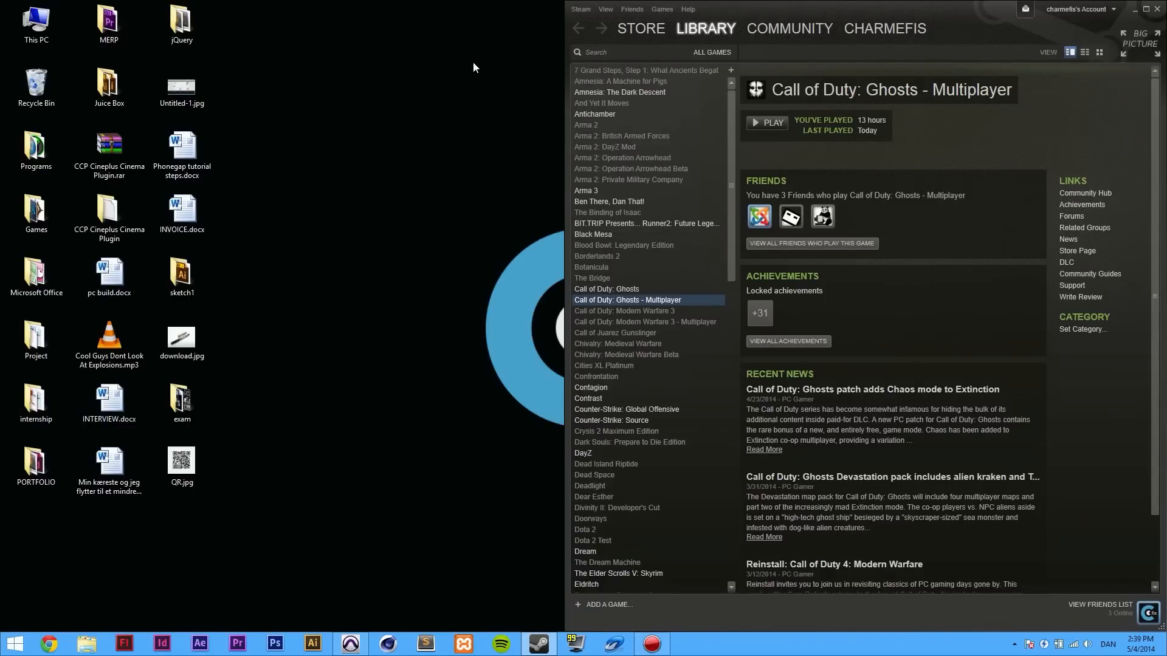
{"action": "mouse_move", "coordinate": [483, 104]}
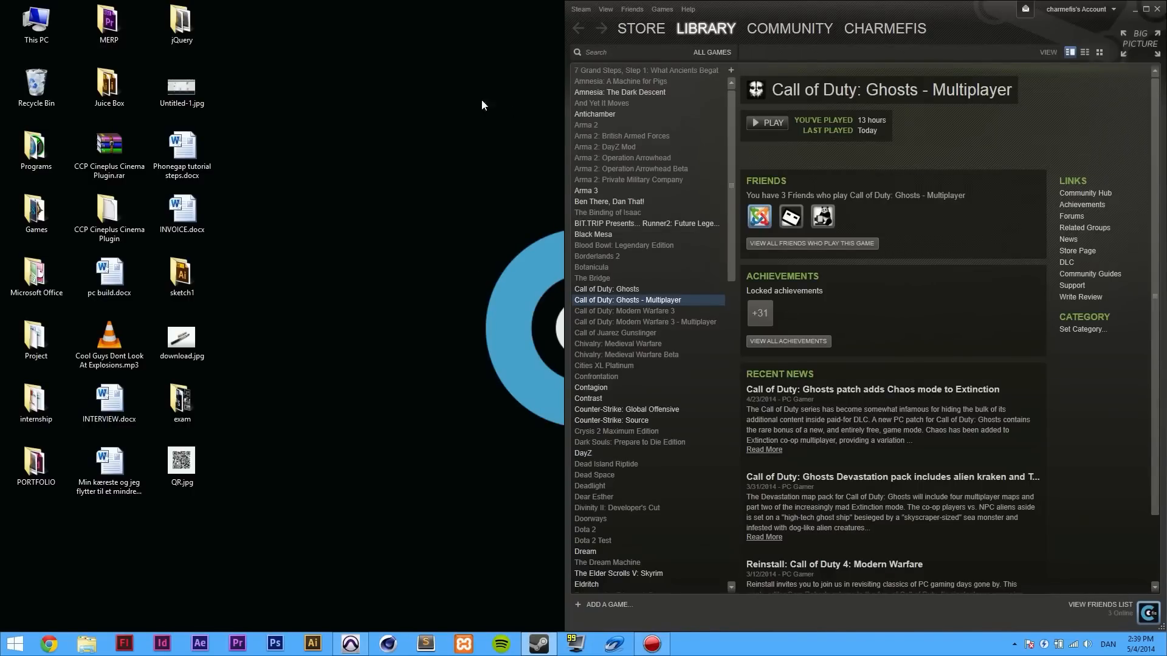
{"action": "mouse_move", "coordinate": [443, 303]}
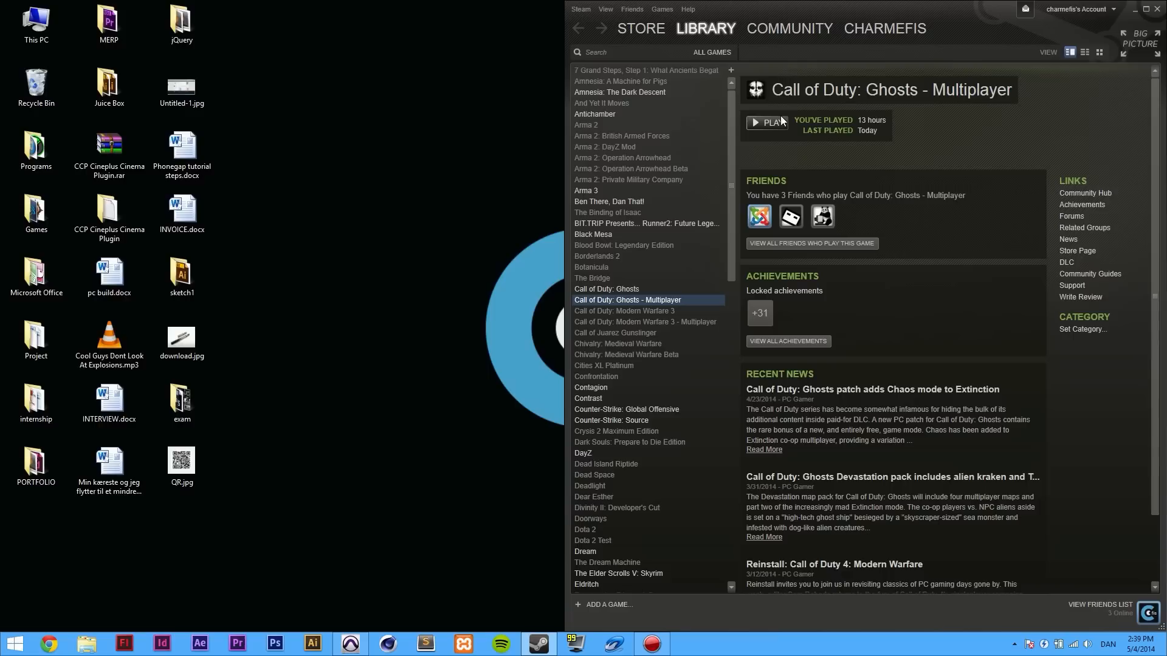
- Launch Call of Duty: Ghosts - Multiplayer and dismiss the 'Failed to start game' error
{"action": "left_click", "coordinate": [767, 122]}
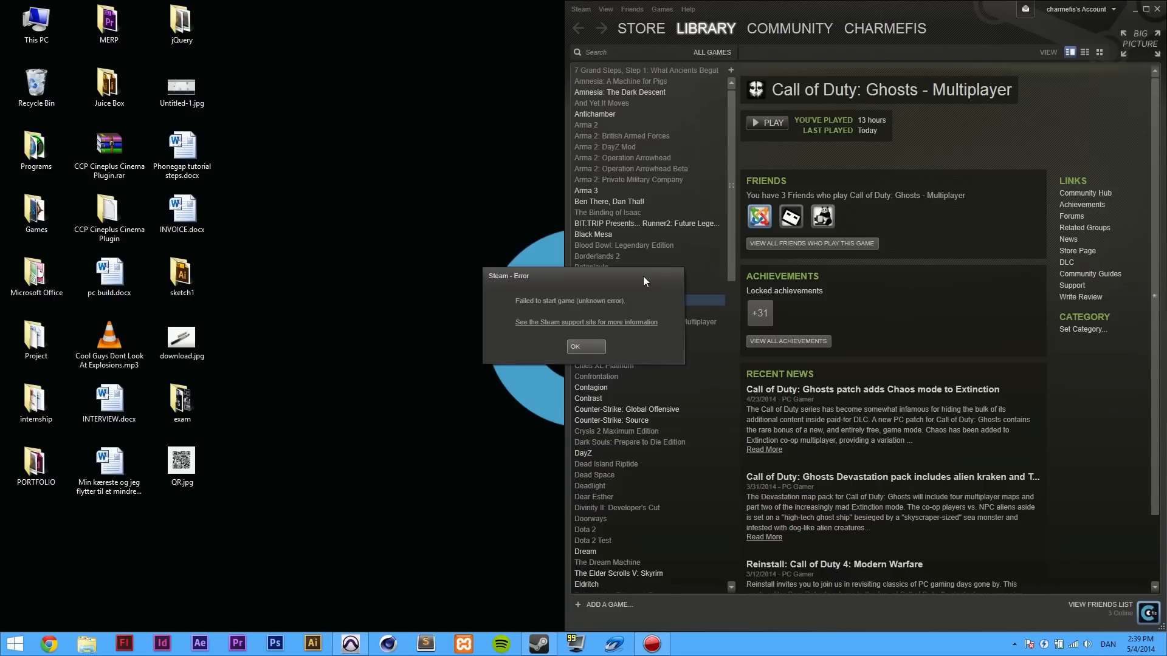
{"action": "left_click", "coordinate": [584, 347]}
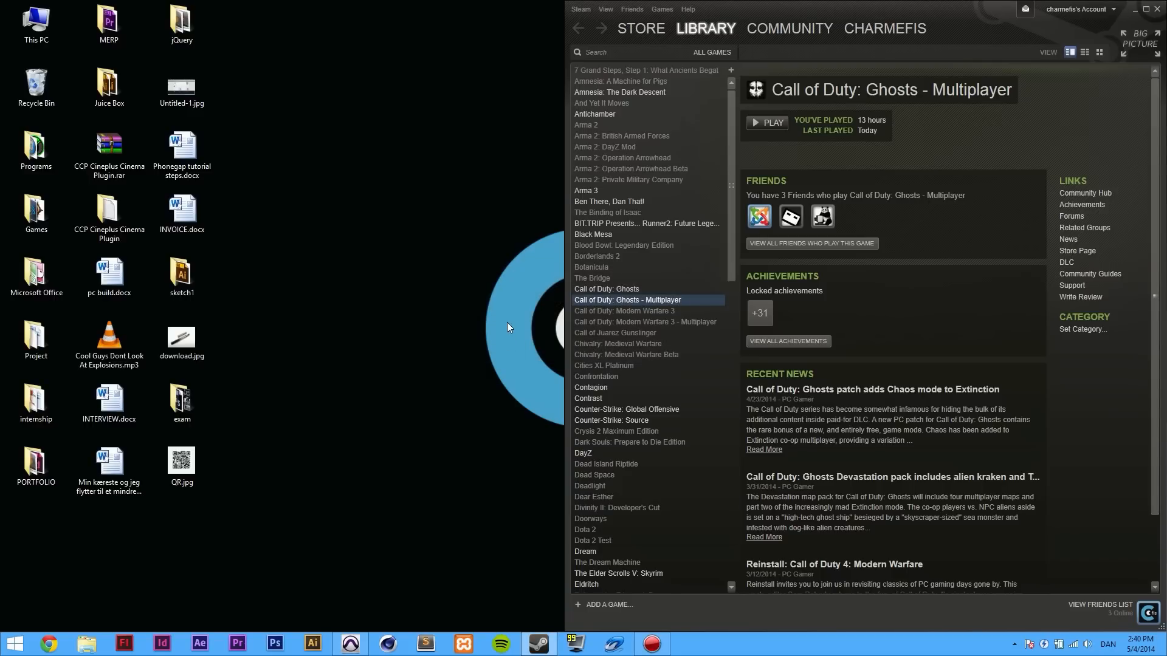
{"action": "mouse_move", "coordinate": [642, 302]}
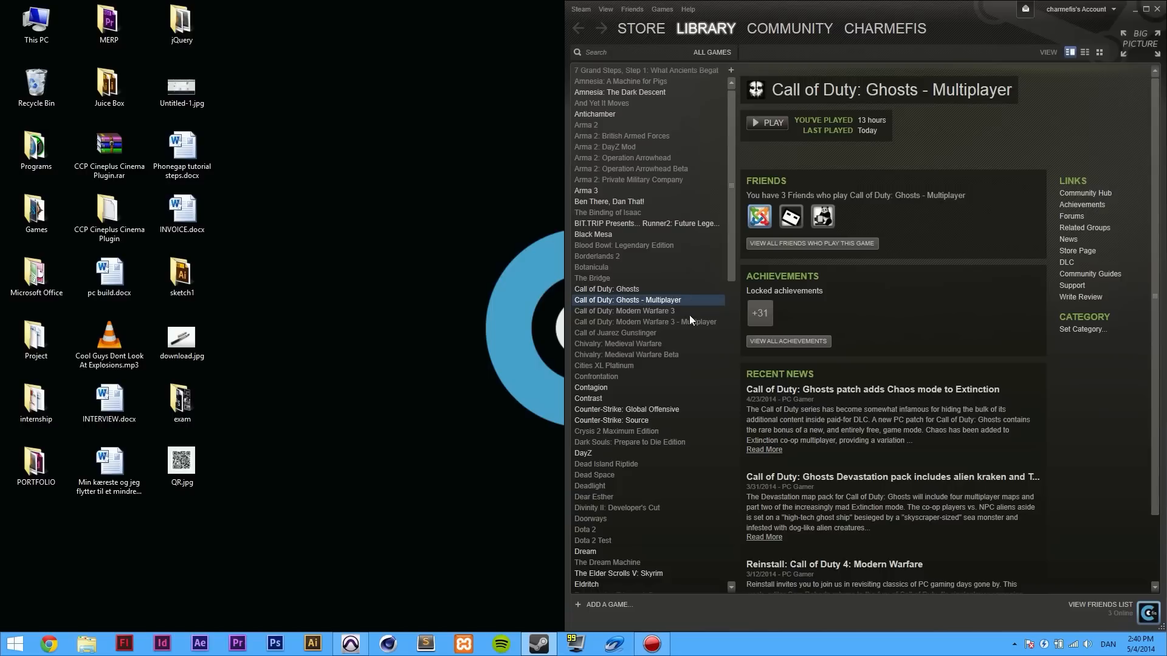
{"action": "mouse_move", "coordinate": [683, 320]}
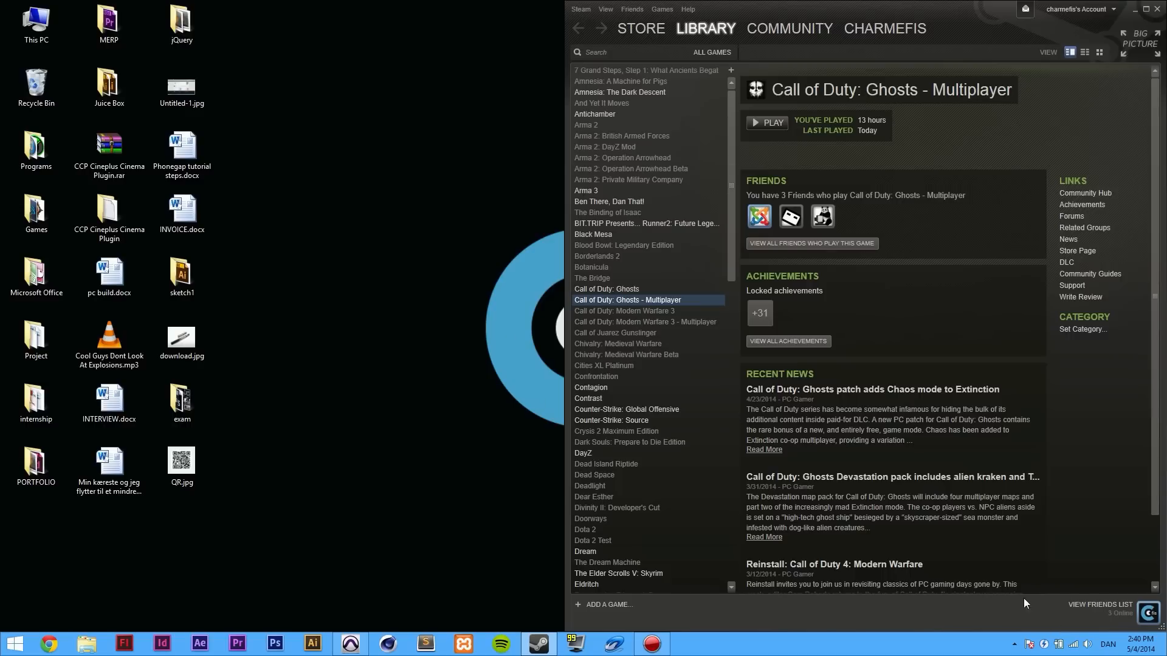
{"action": "mouse_move", "coordinate": [1013, 612]}
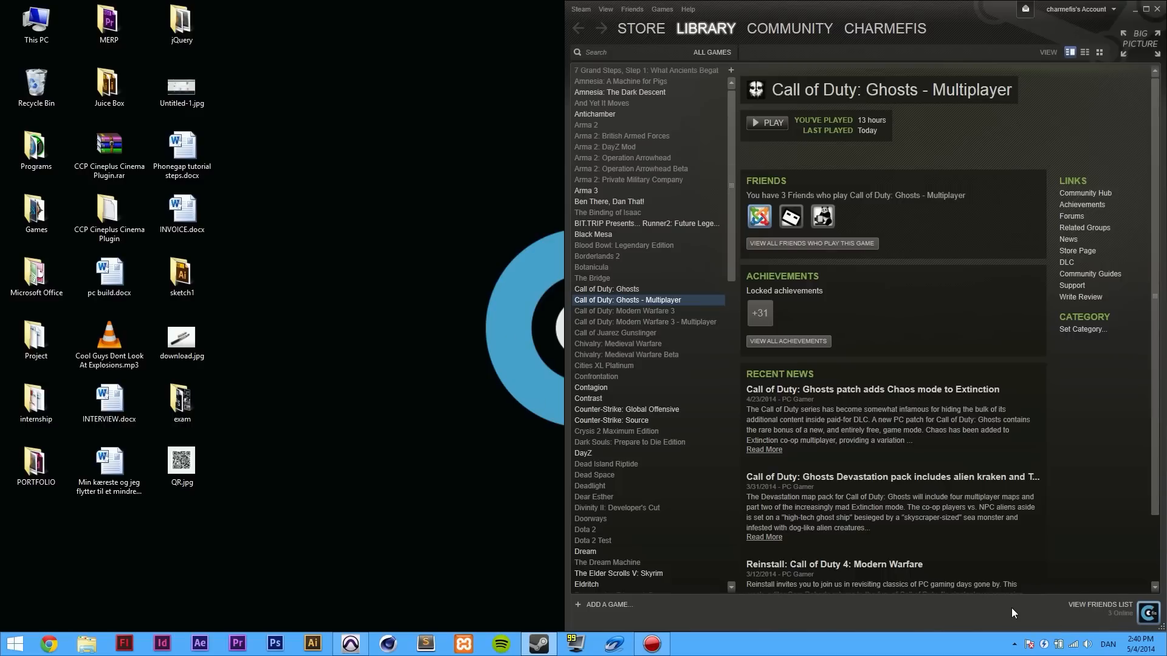
{"action": "mouse_move", "coordinate": [932, 557]}
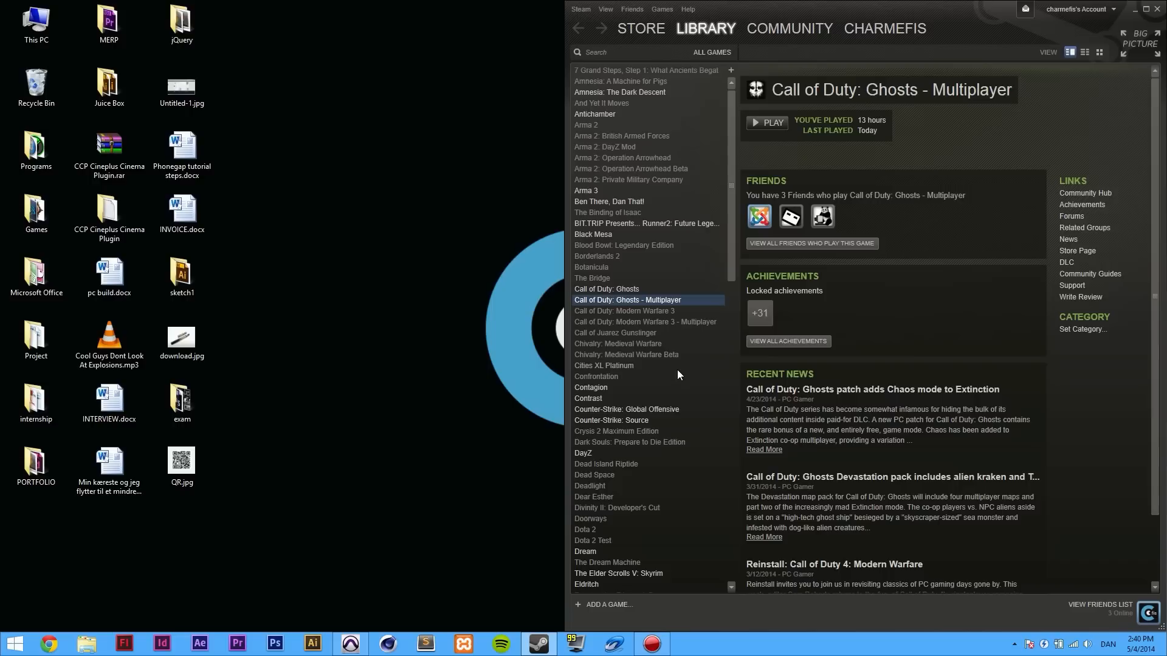
{"action": "mouse_move", "coordinate": [293, 534]}
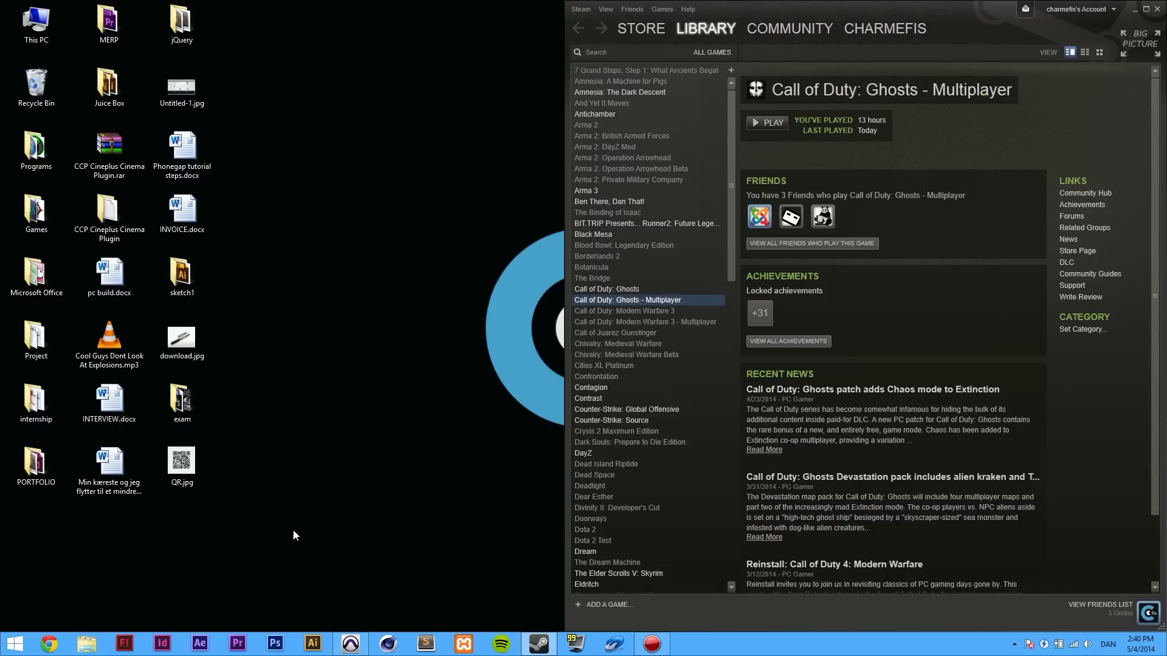
{"action": "mouse_move", "coordinate": [316, 485]}
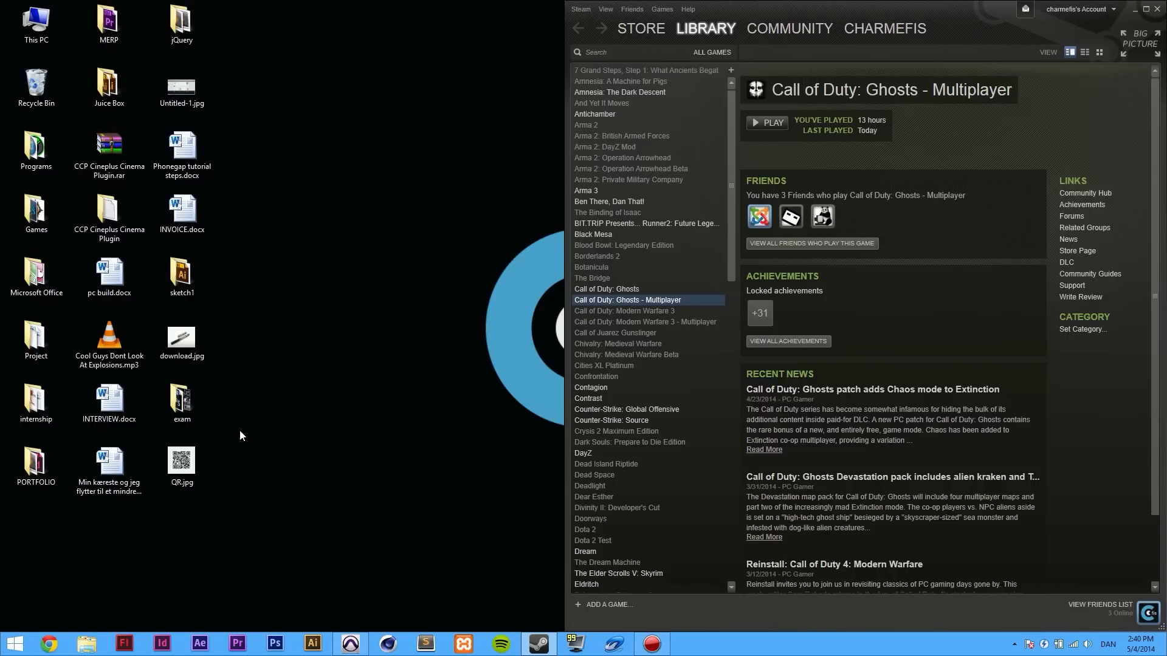
{"action": "mouse_move", "coordinate": [171, 575]}
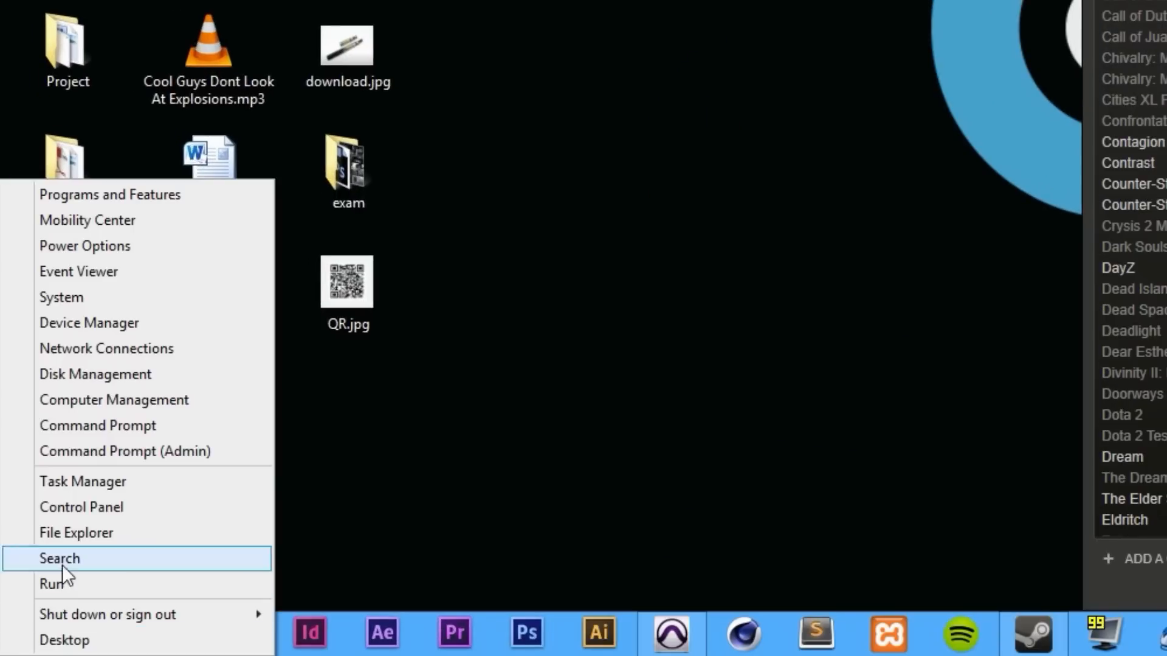
- In msconfig, disable loading startup items, hide all Microsoft services, and apply the changes
{"action": "left_click", "coordinate": [52, 584]}
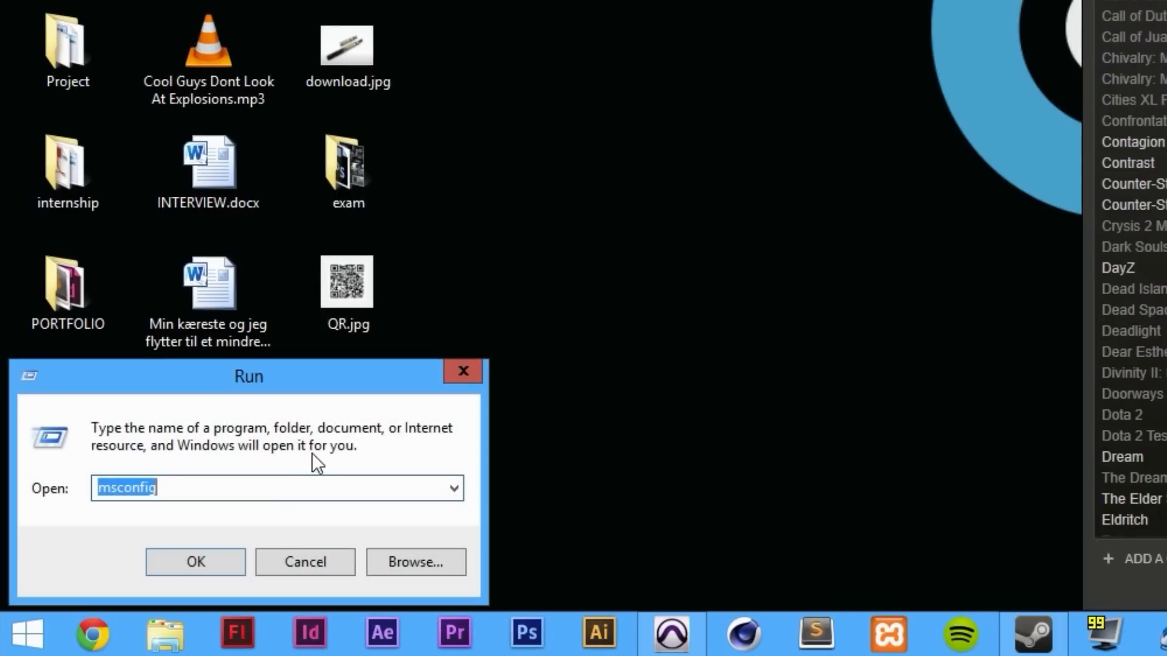
{"action": "mouse_move", "coordinate": [275, 376]}
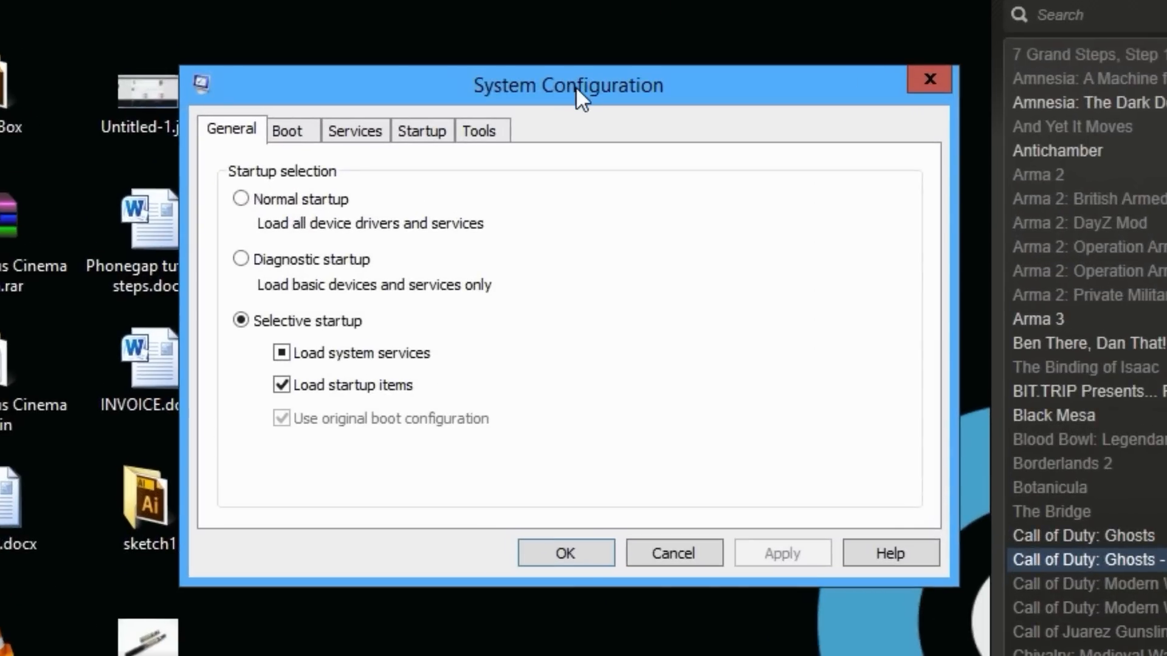
{"action": "mouse_move", "coordinate": [569, 122]}
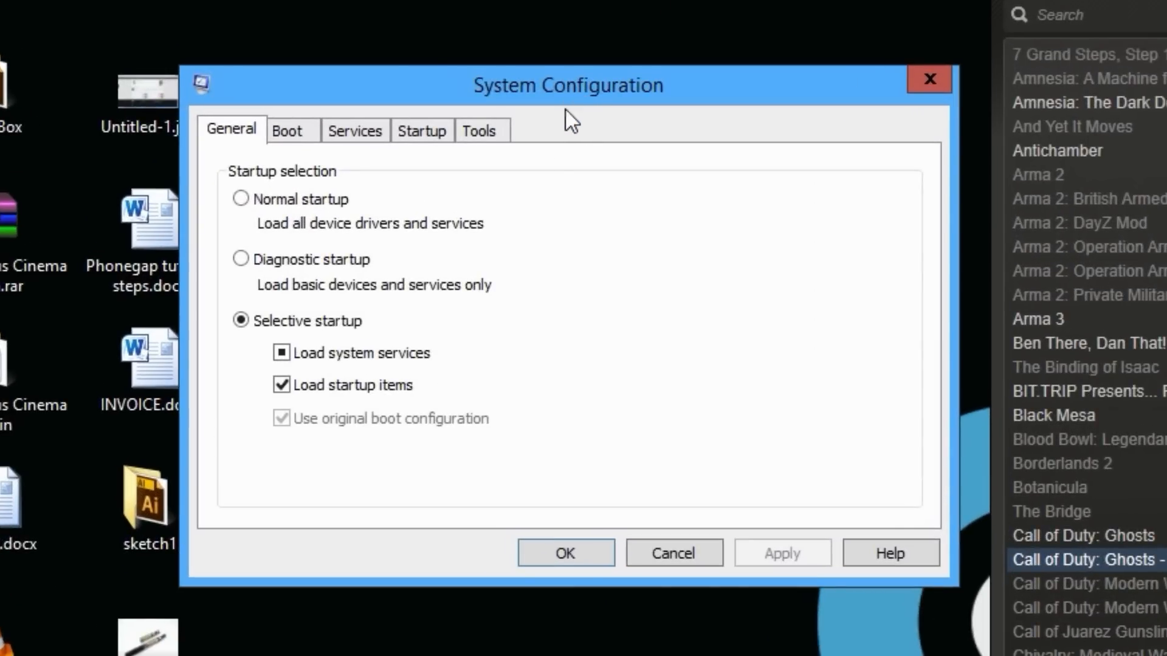
{"action": "left_click", "coordinate": [280, 384]}
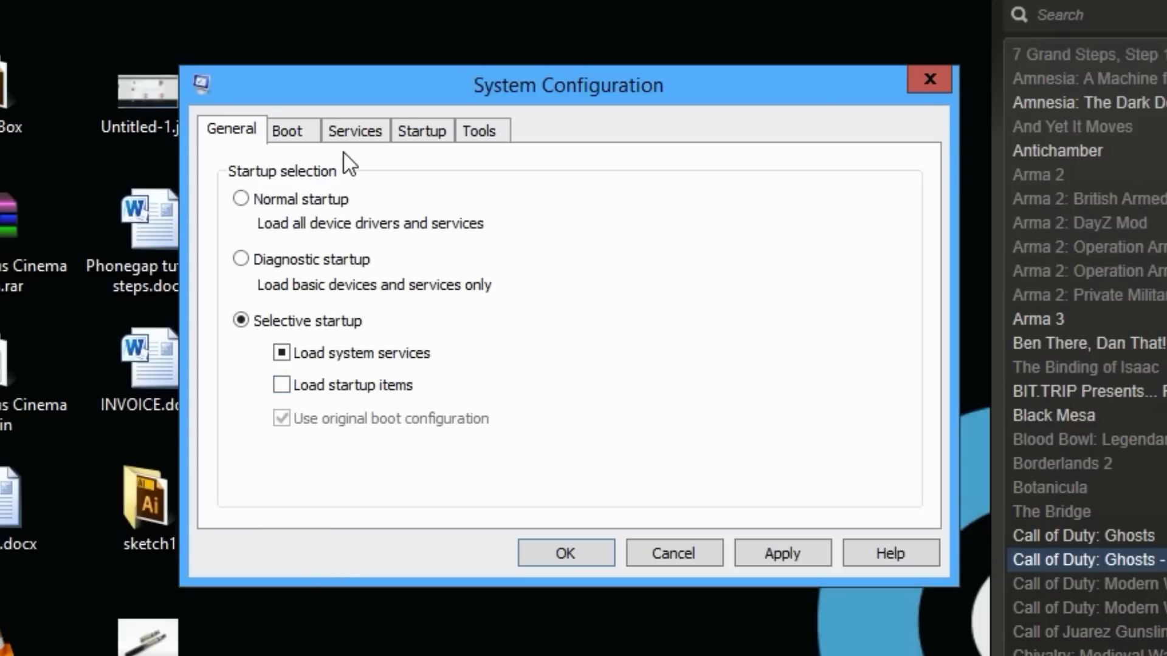
{"action": "left_click", "coordinate": [354, 130]}
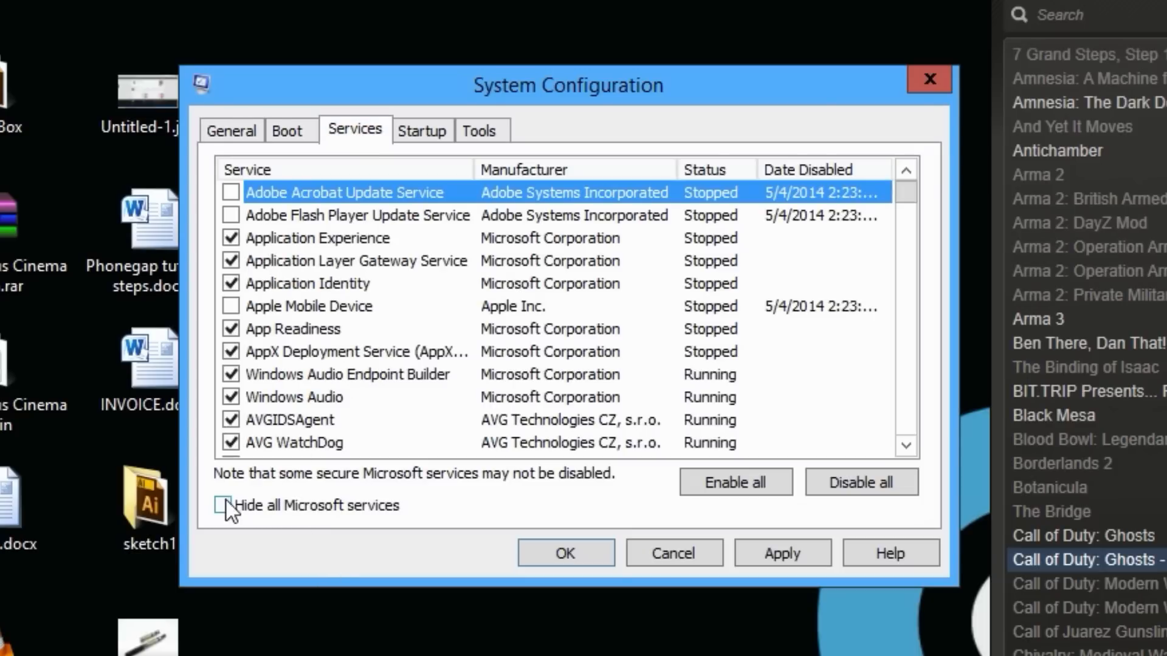
{"action": "left_click", "coordinate": [222, 505]}
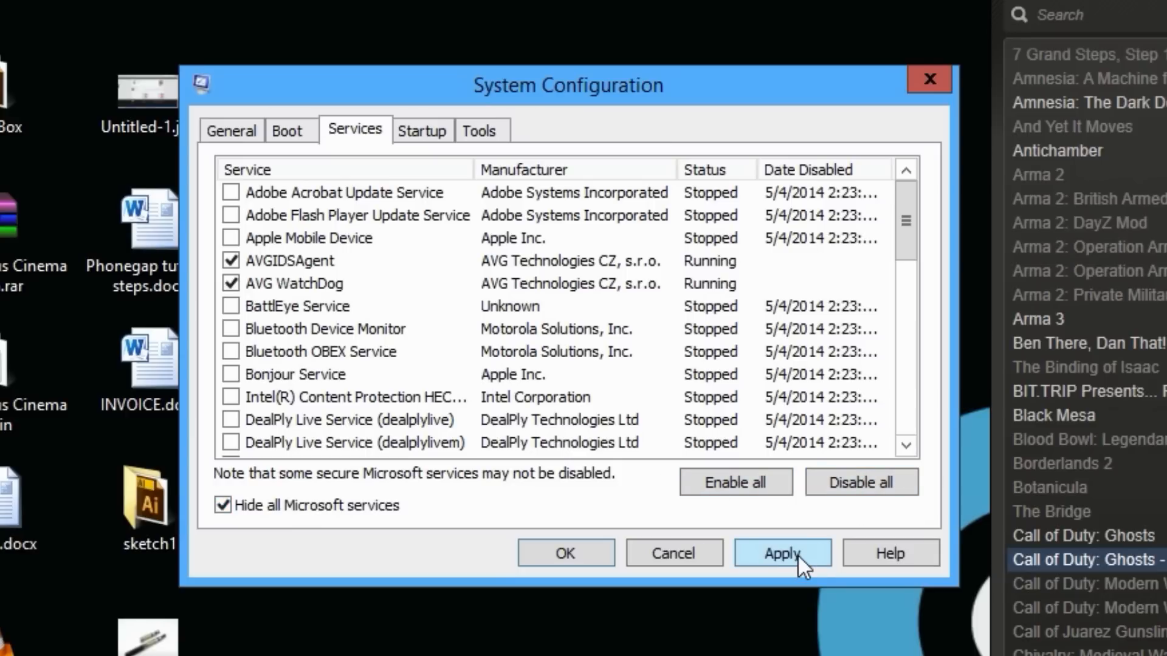
{"action": "left_click", "coordinate": [782, 553]}
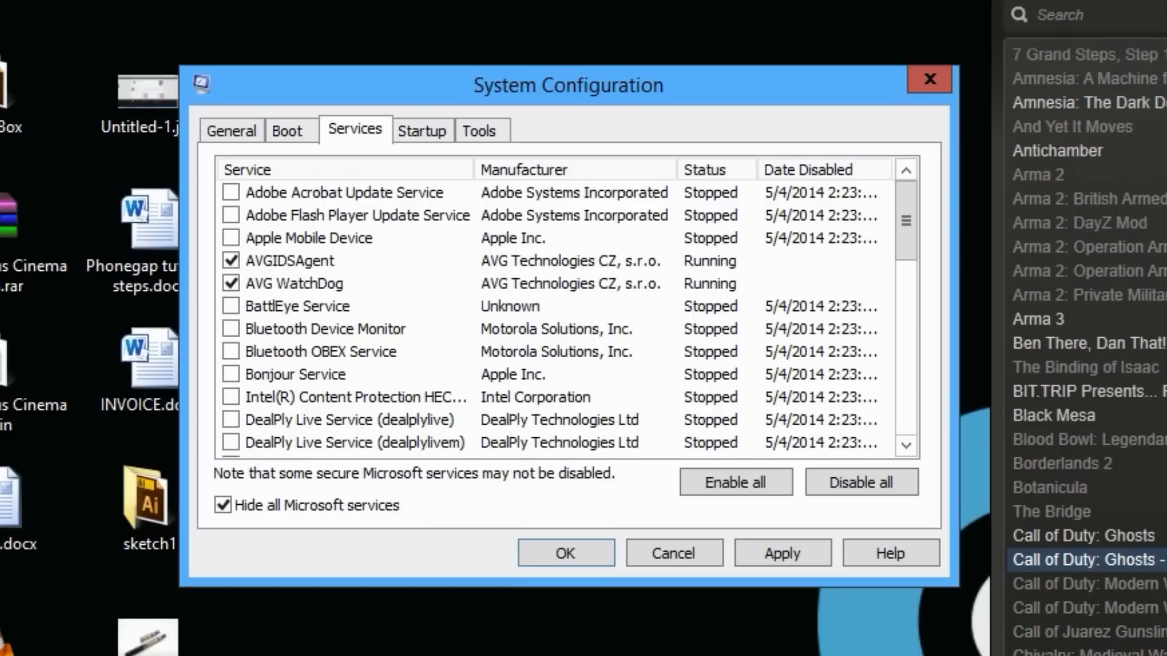
{"action": "mouse_move", "coordinate": [595, 424]}
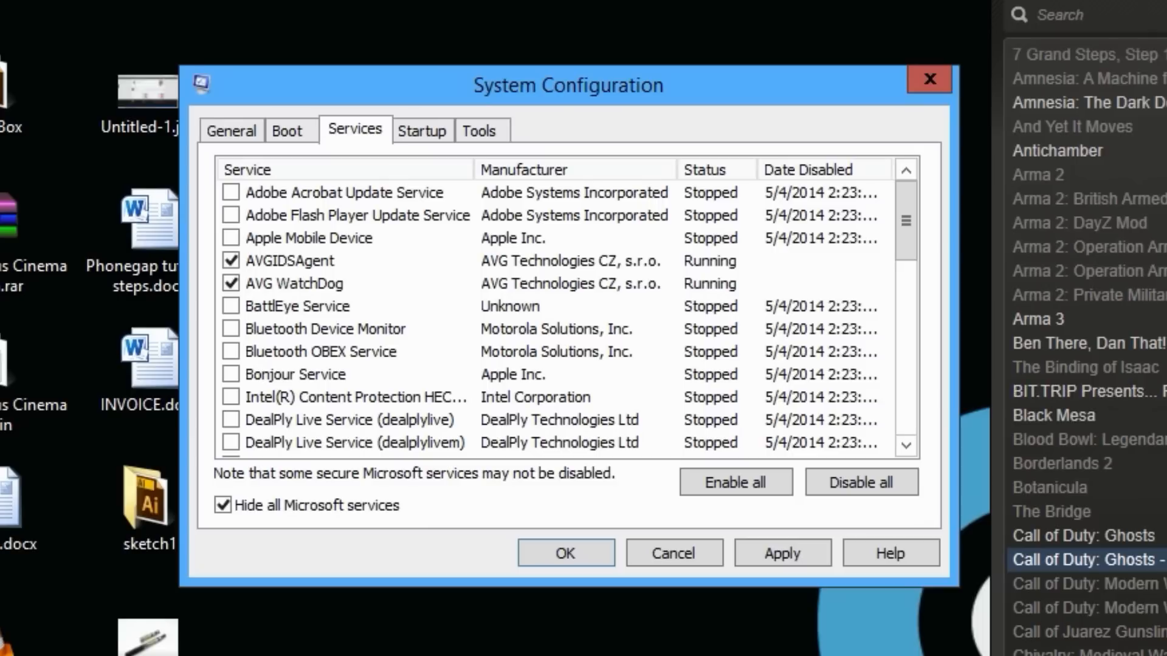
{"action": "mouse_move", "coordinate": [691, 356]}
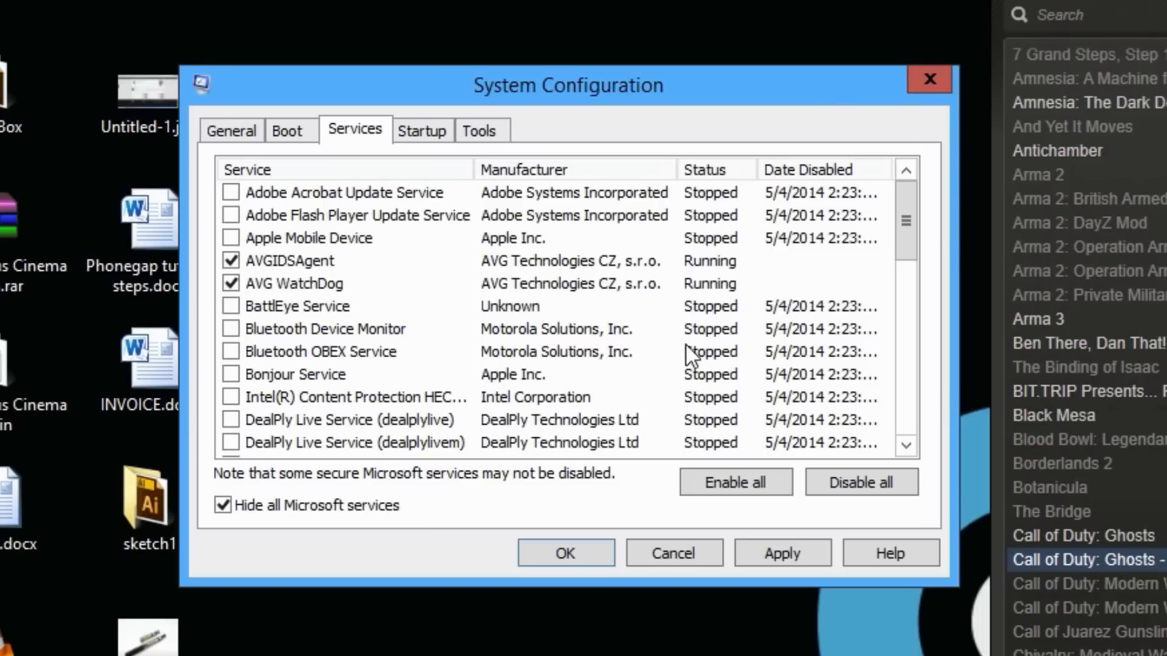
{"action": "mouse_move", "coordinate": [752, 243]}
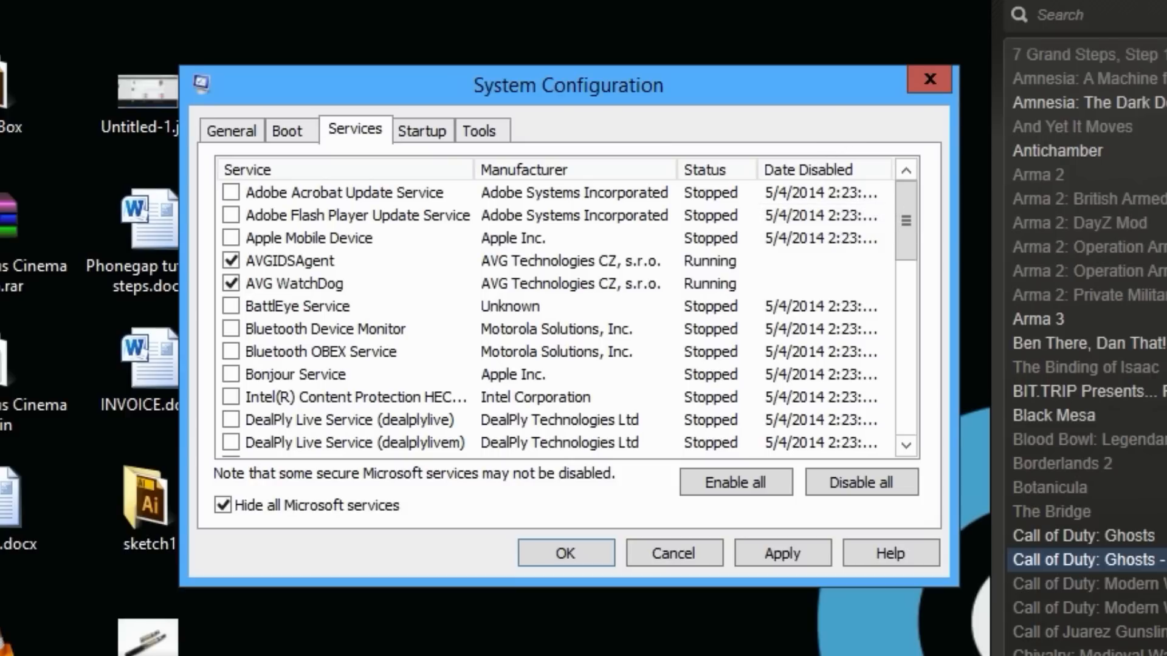
{"action": "mouse_move", "coordinate": [1159, 569]}
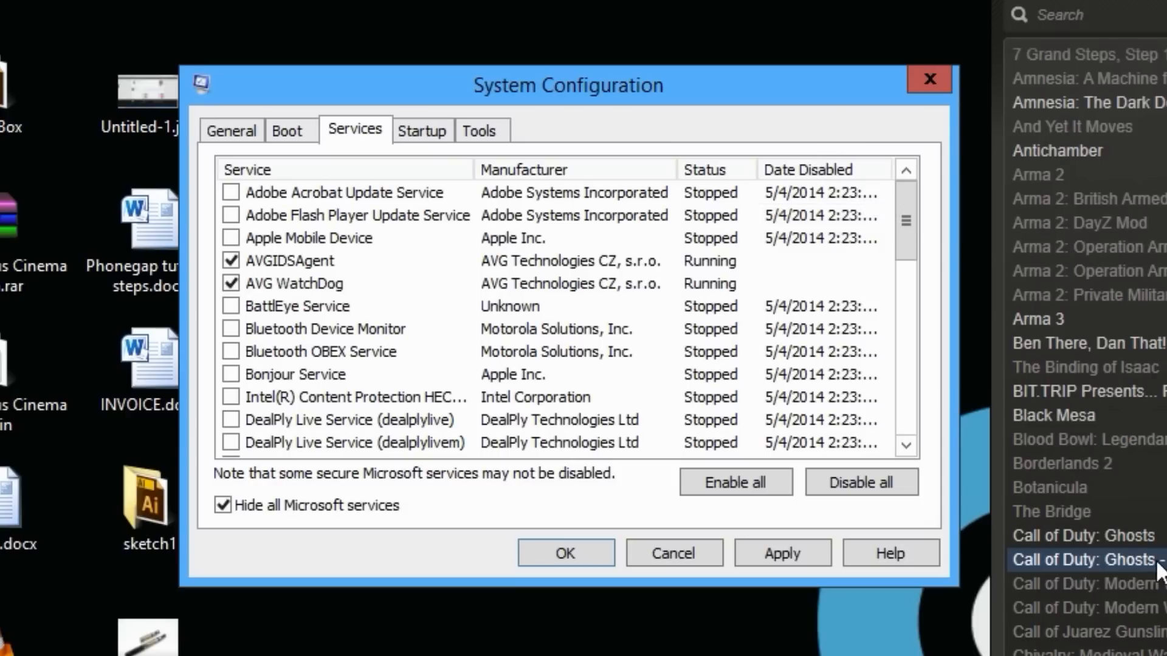
{"action": "mouse_move", "coordinate": [820, 479]}
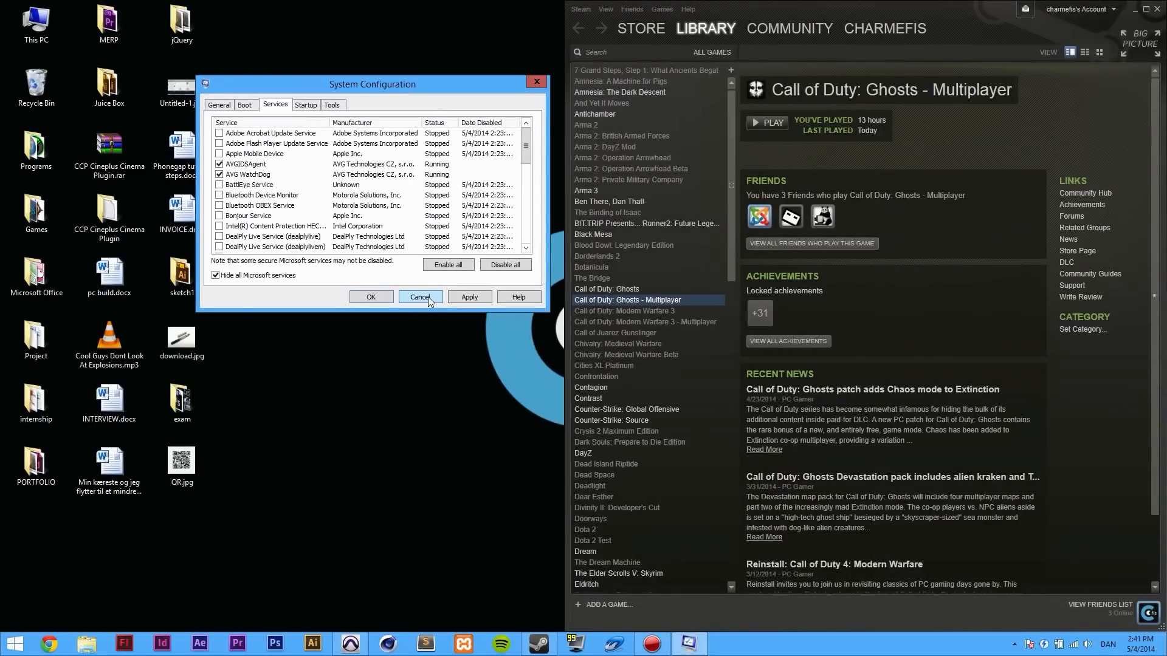
- Dismiss System Configuration and review the Multiplayer game's Local Files properties in Steam
{"action": "left_click", "coordinate": [419, 297]}
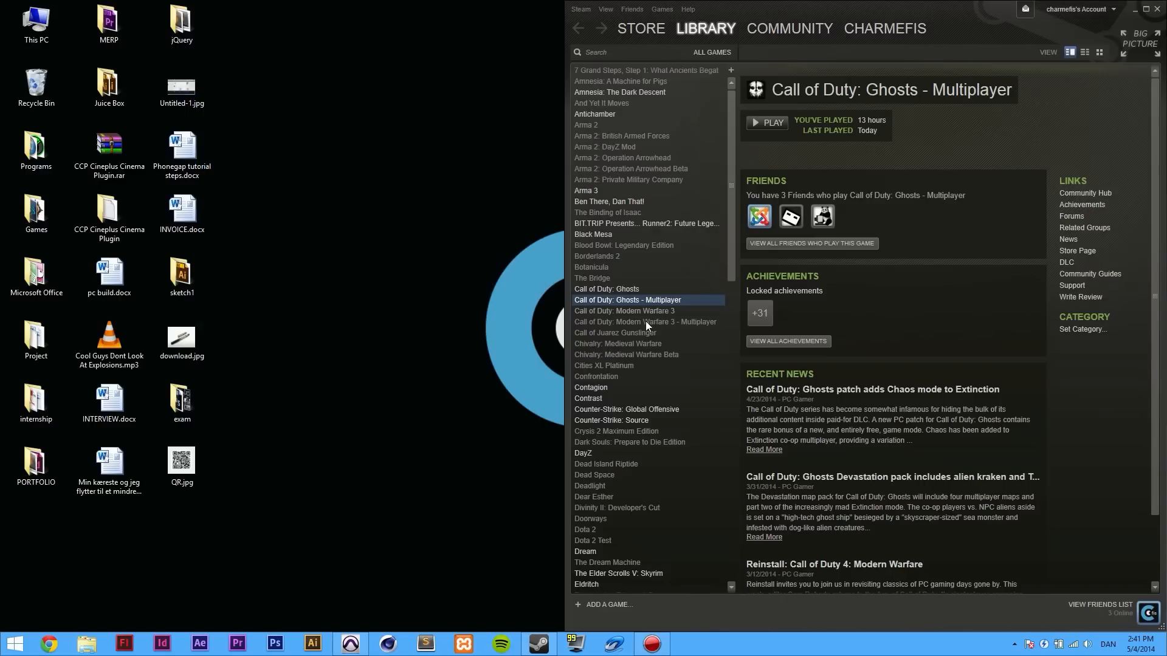
{"action": "mouse_move", "coordinate": [633, 305]}
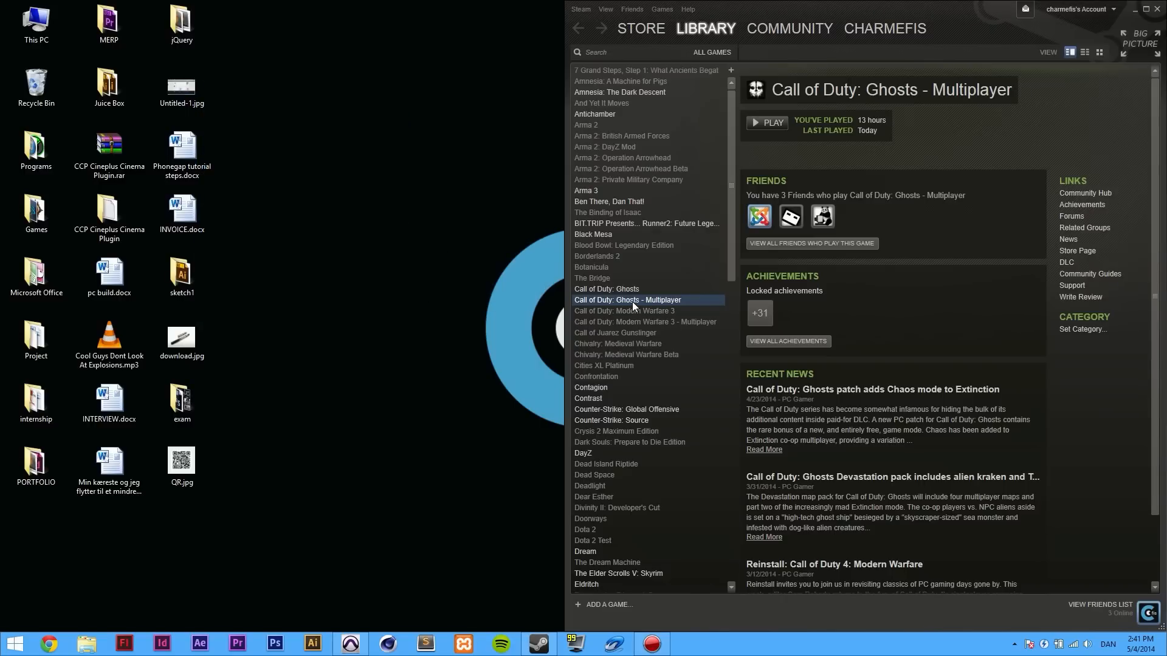
{"action": "right_click", "coordinate": [634, 299]}
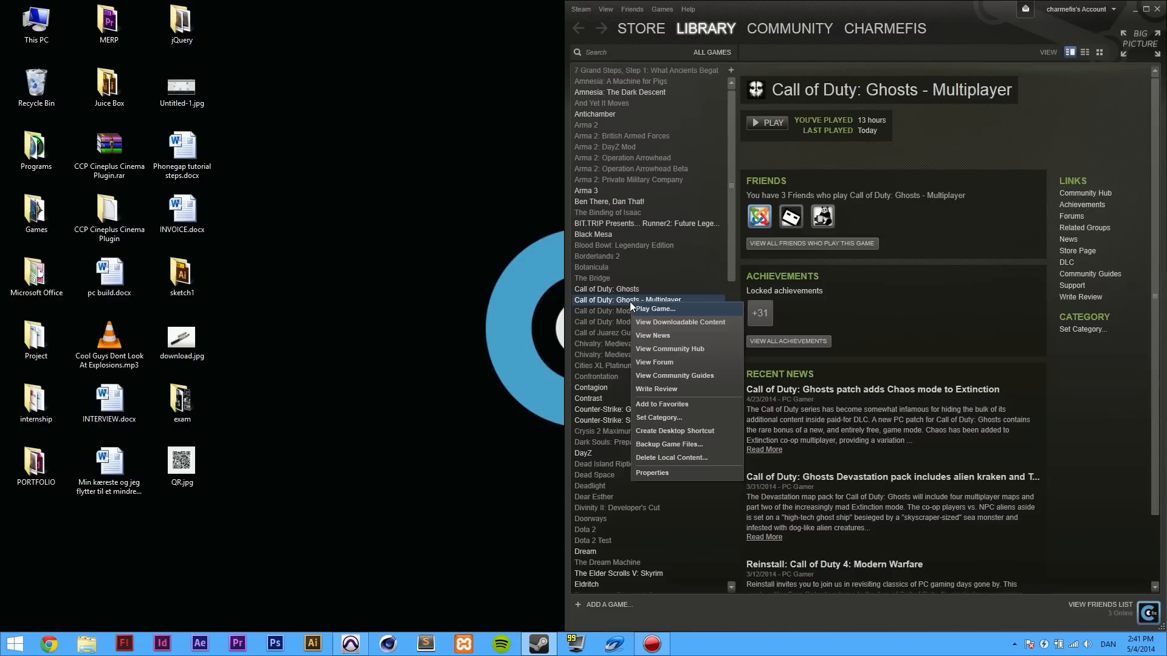
{"action": "left_click", "coordinate": [650, 473]}
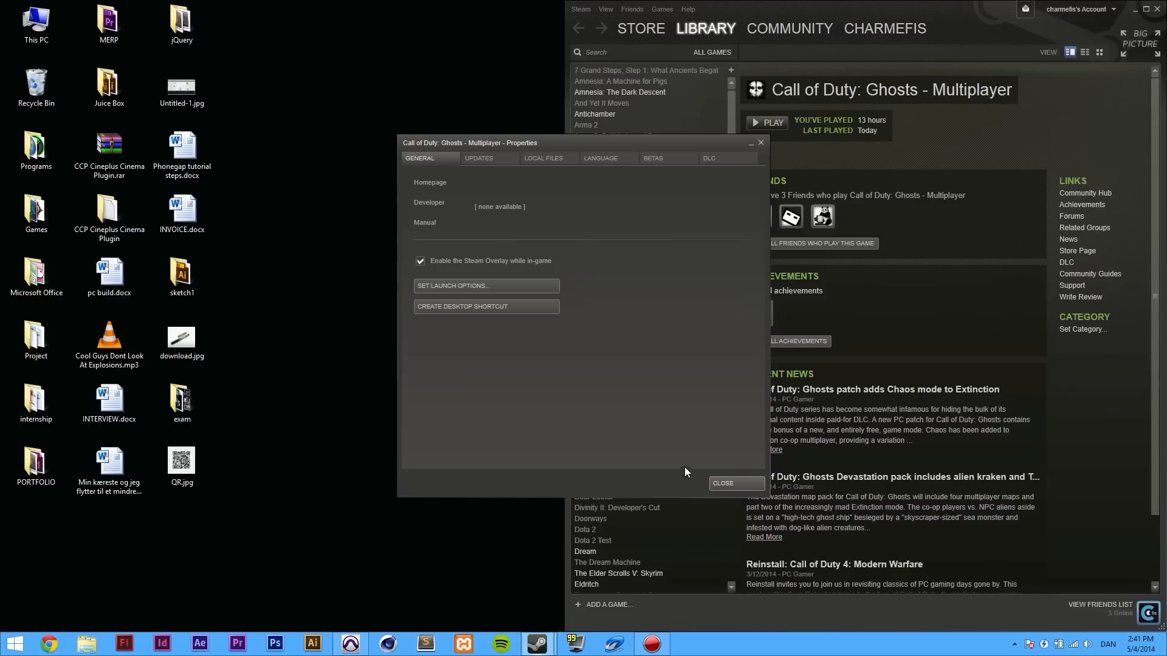
{"action": "mouse_move", "coordinate": [545, 158]}
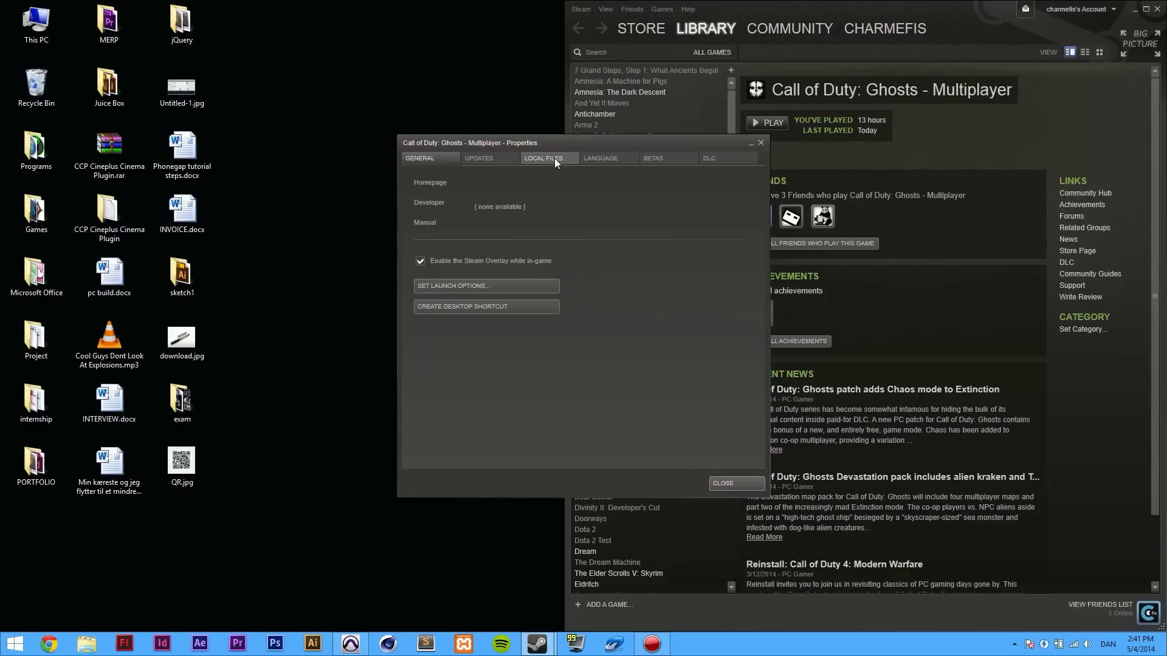
{"action": "left_click", "coordinate": [545, 158]}
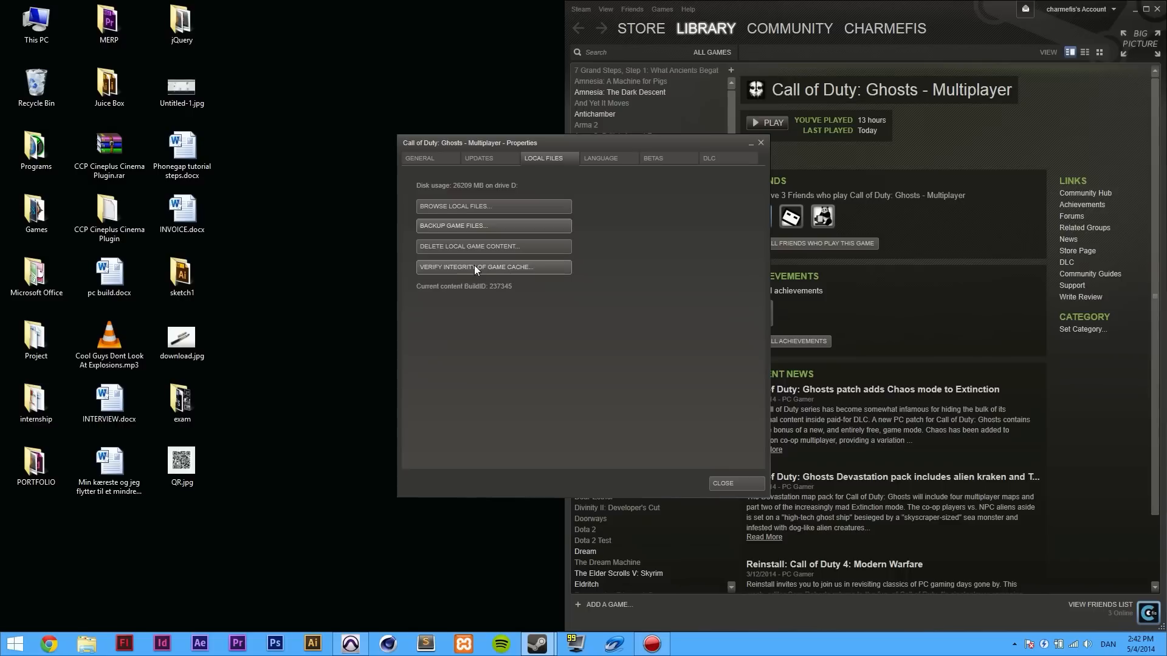
{"action": "mouse_move", "coordinate": [482, 273]}
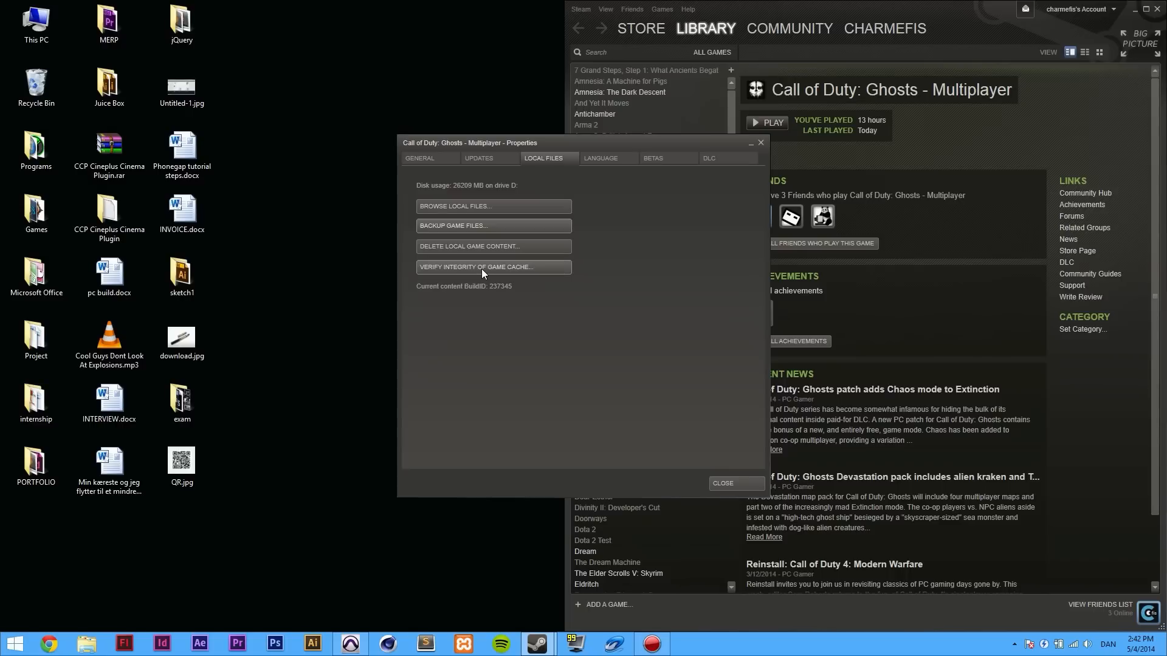
{"action": "mouse_move", "coordinate": [482, 273]}
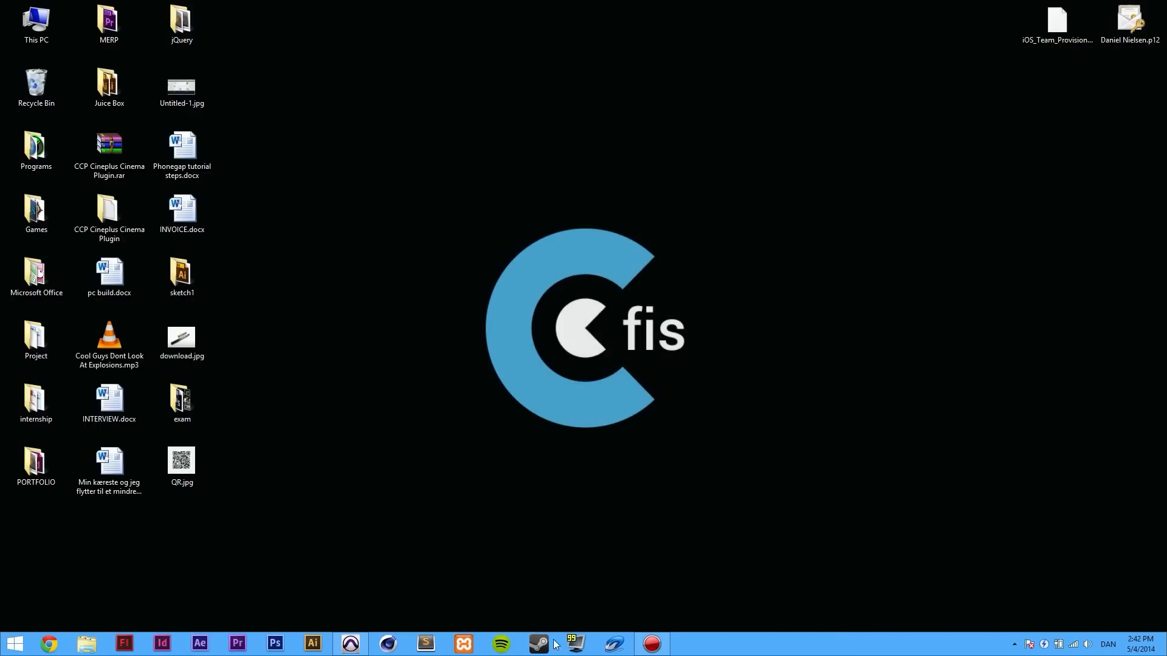
- Restart Steam from the taskbar jump list with administrator rights
{"action": "right_click", "coordinate": [536, 643]}
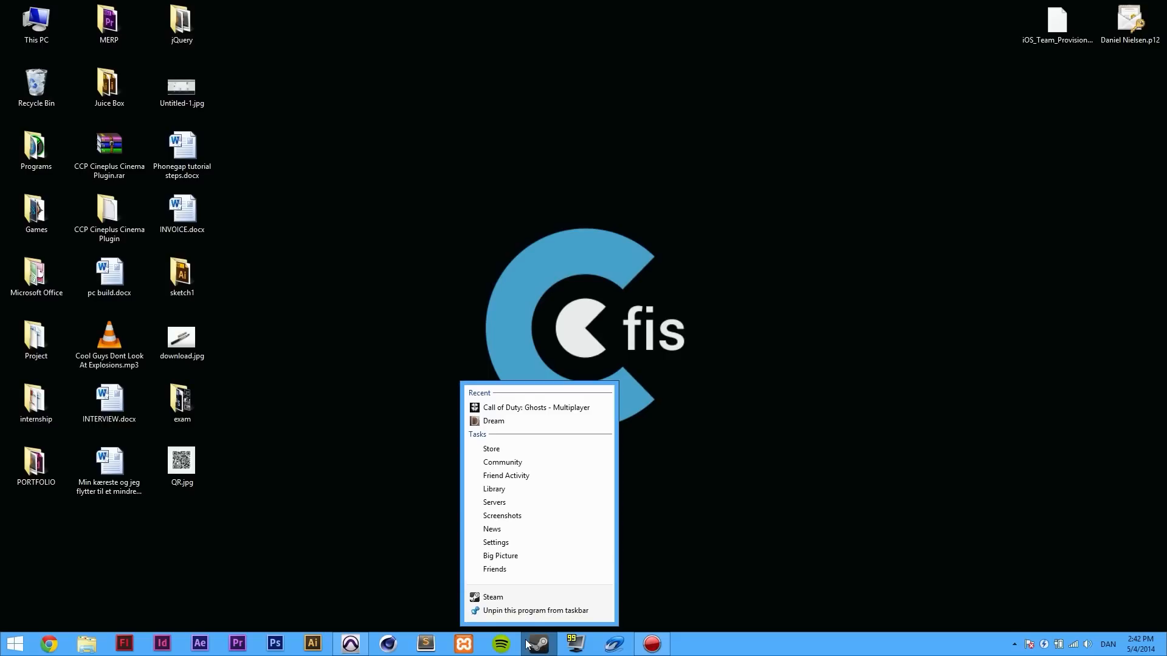
{"action": "mouse_move", "coordinate": [615, 174]}
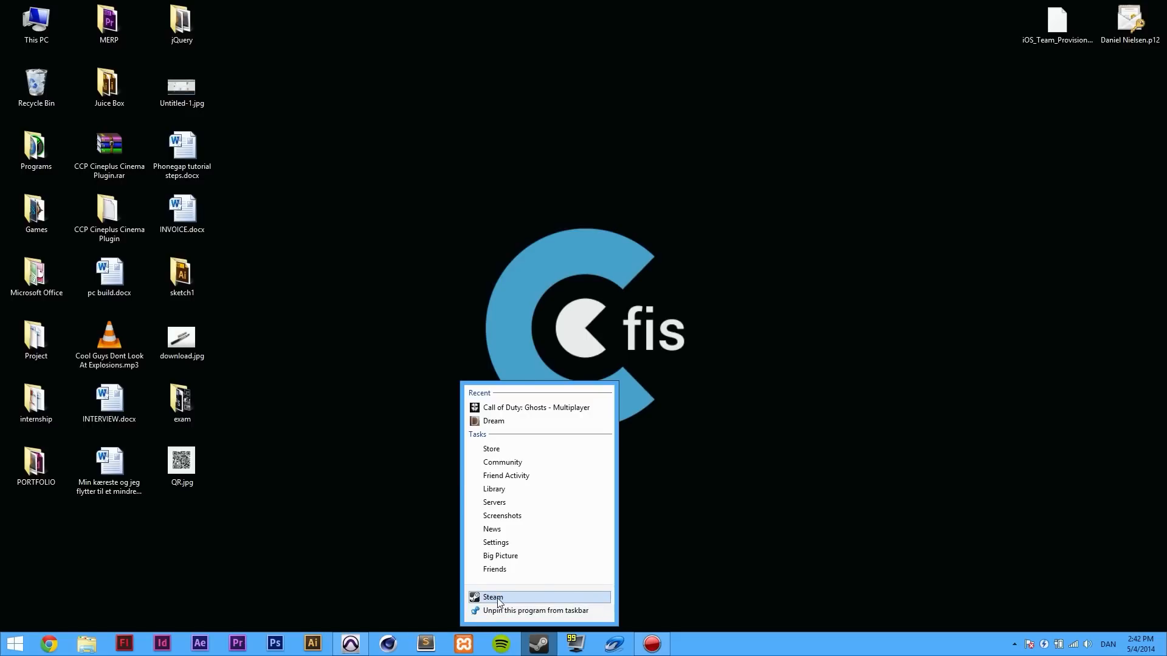
{"action": "right_click", "coordinate": [492, 597]}
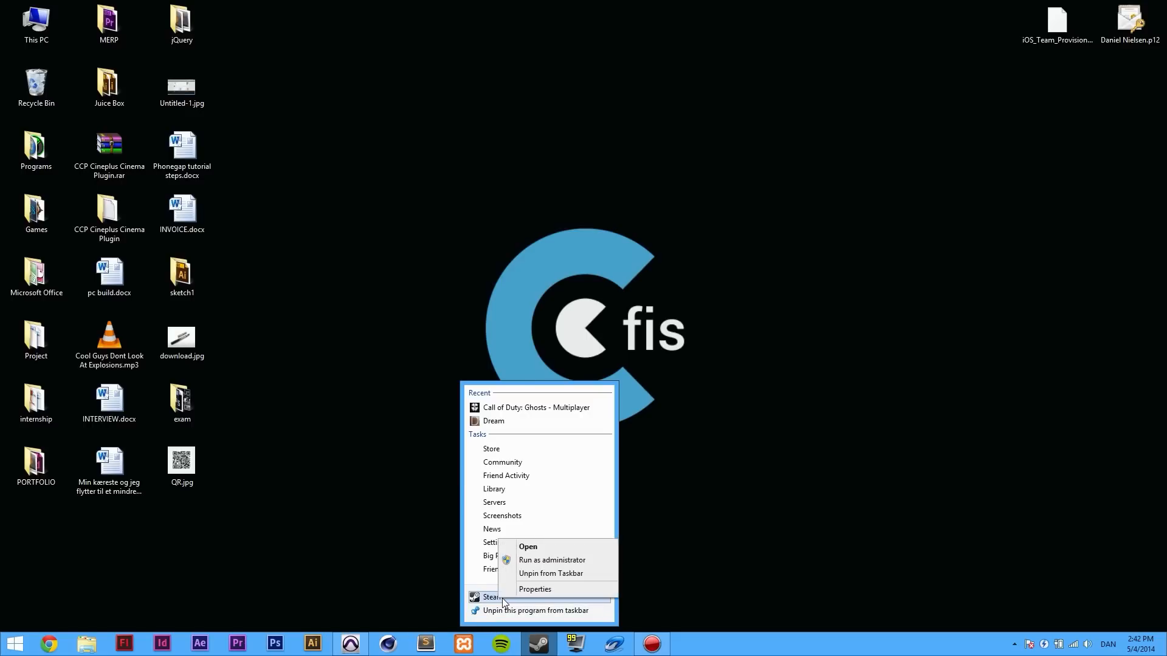
{"action": "mouse_move", "coordinate": [571, 561]}
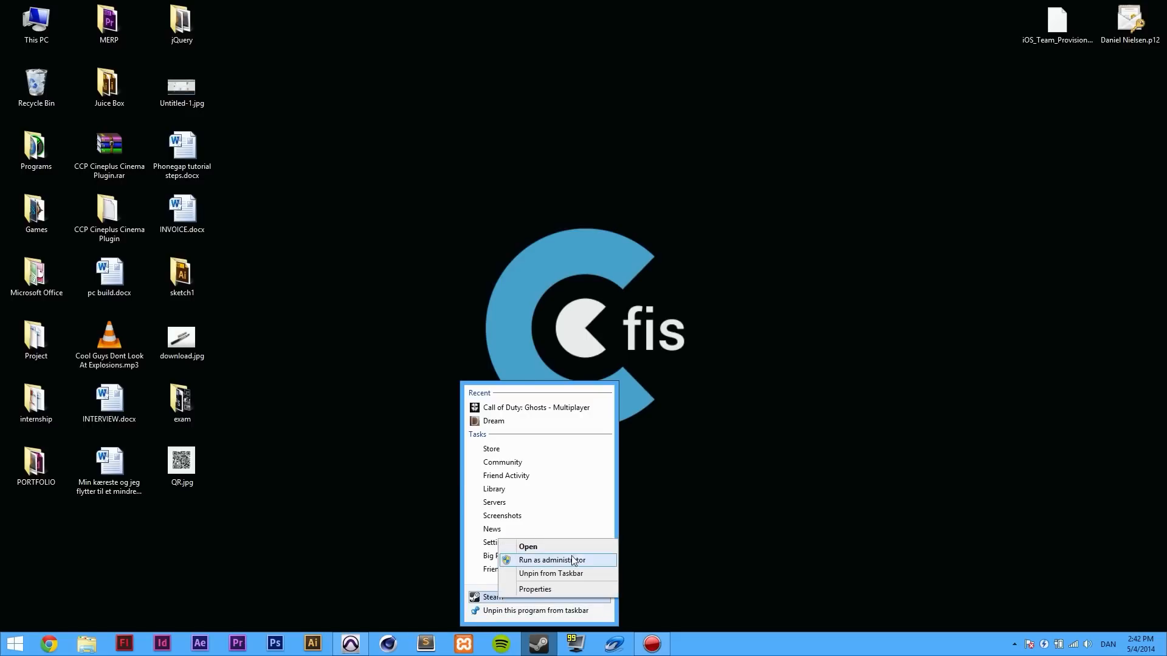
{"action": "left_click", "coordinate": [551, 559]}
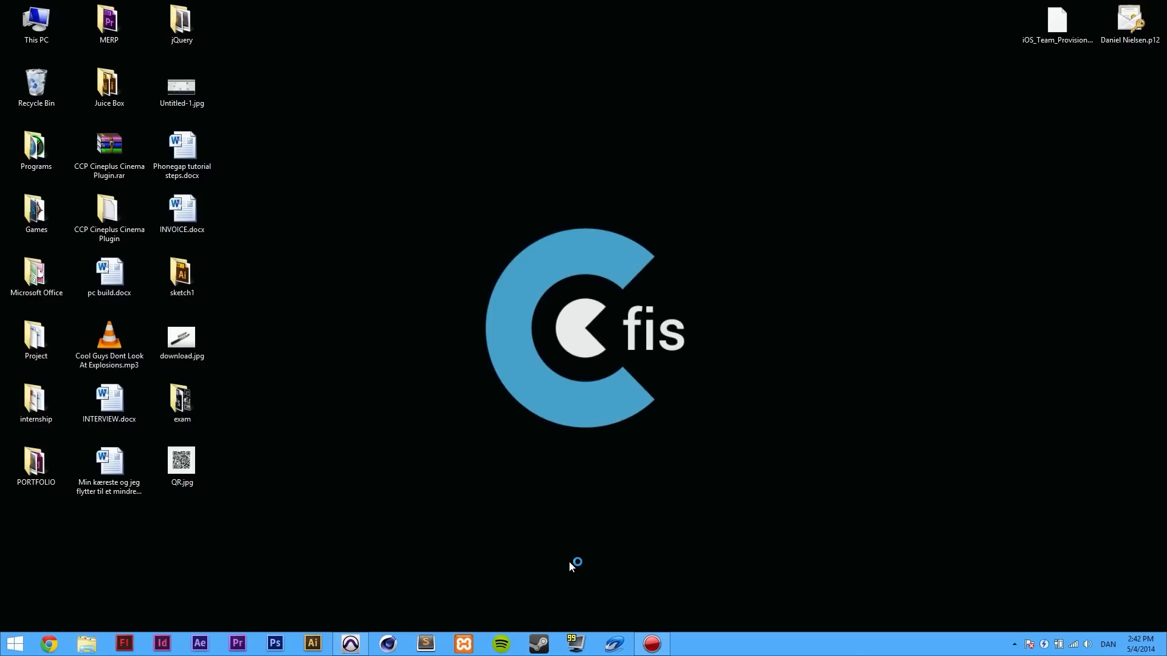
- Select Call of Duty: Ghosts - Multiplayer in the library and launch it to its multiplayer menu
{"action": "left_click", "coordinate": [538, 644]}
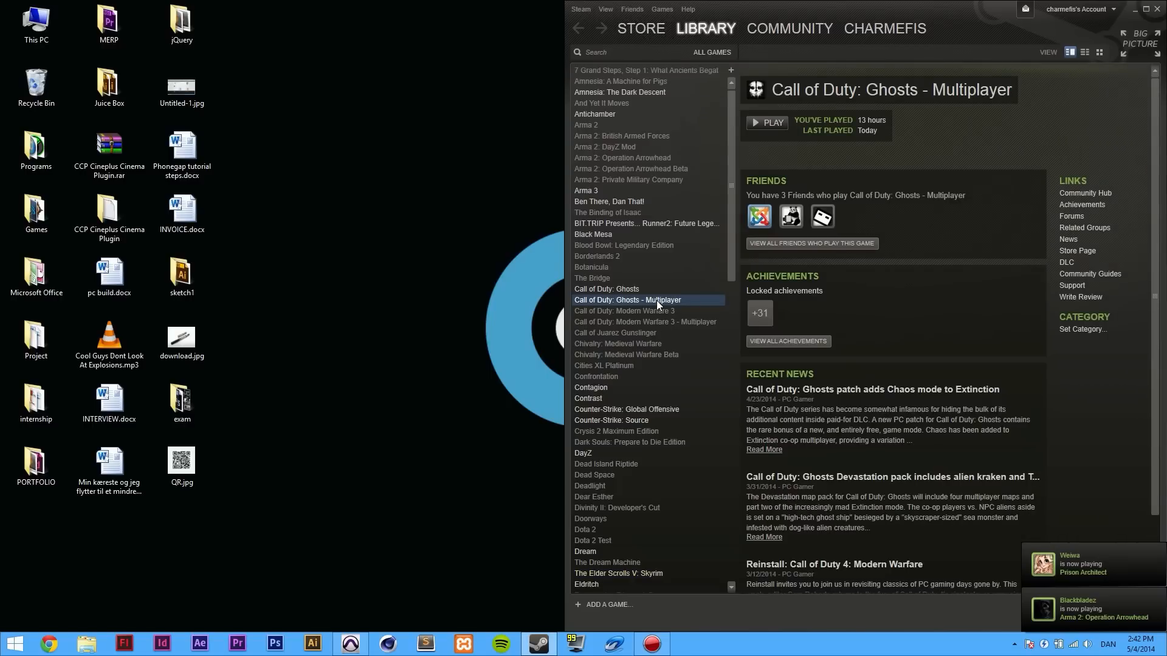
{"action": "left_click", "coordinate": [771, 122]}
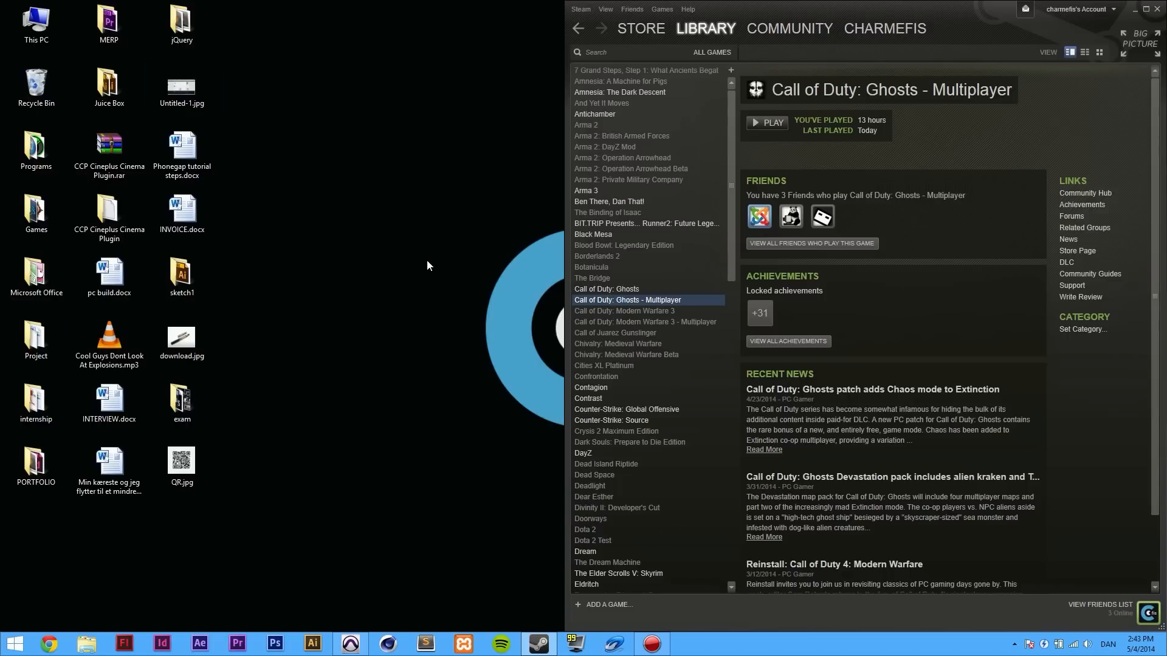
{"action": "left_click", "coordinate": [767, 122]}
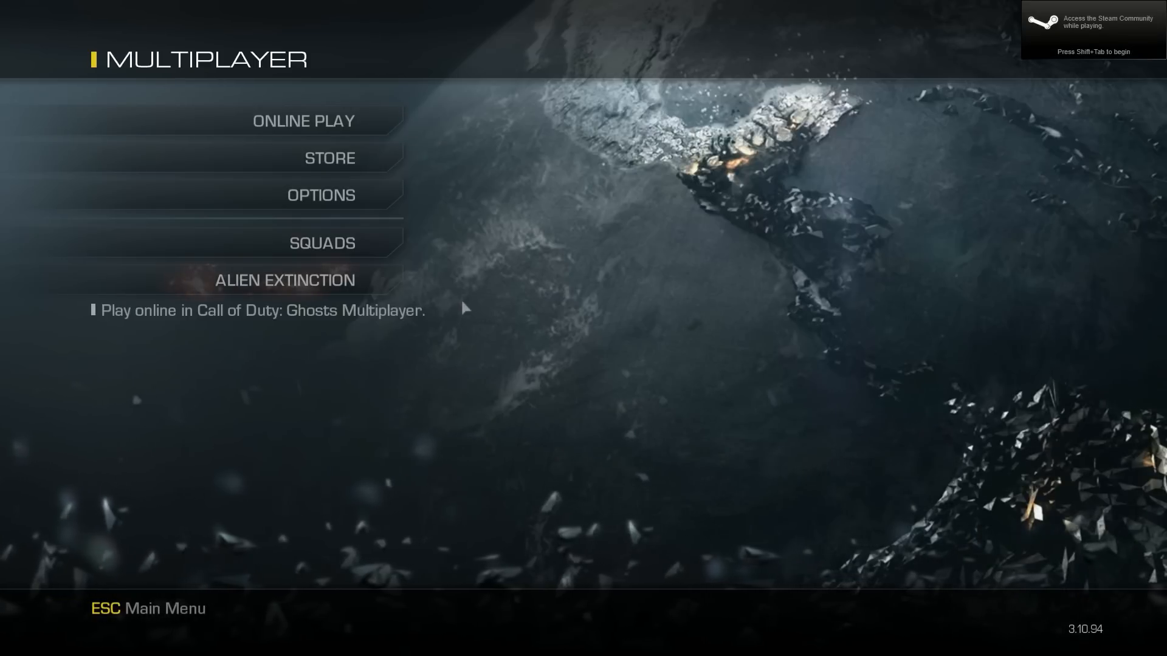